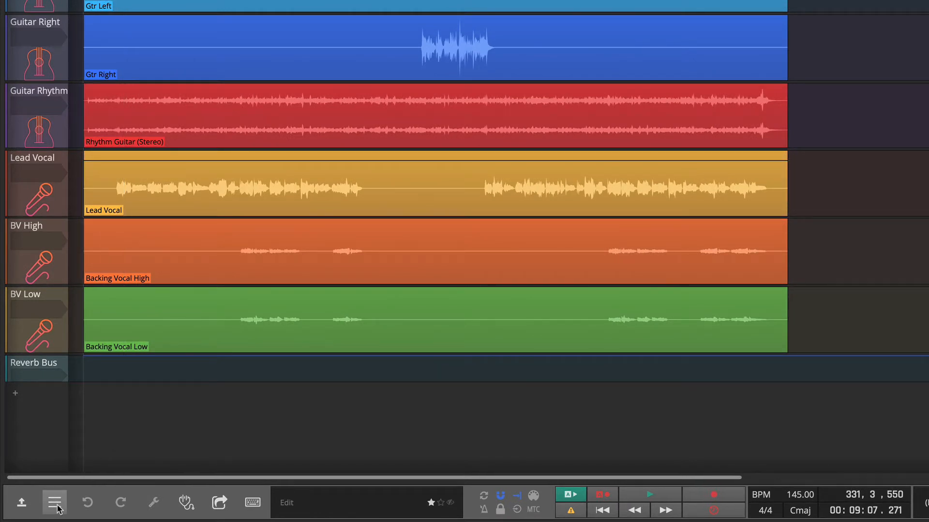
# Show the Gtr Right clip's favourite actions panel with its start, length, gain and clip options
pyautogui.click(54, 502)
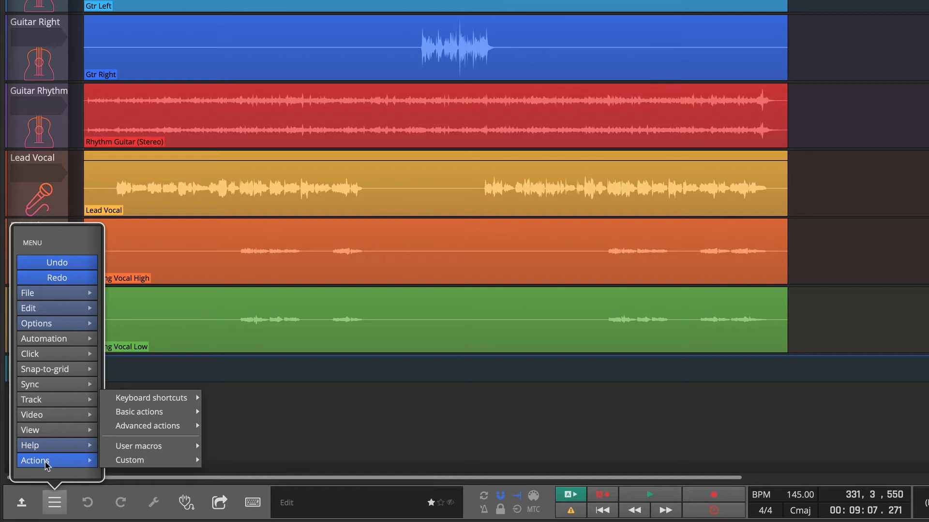
pyautogui.moveTo(90, 465)
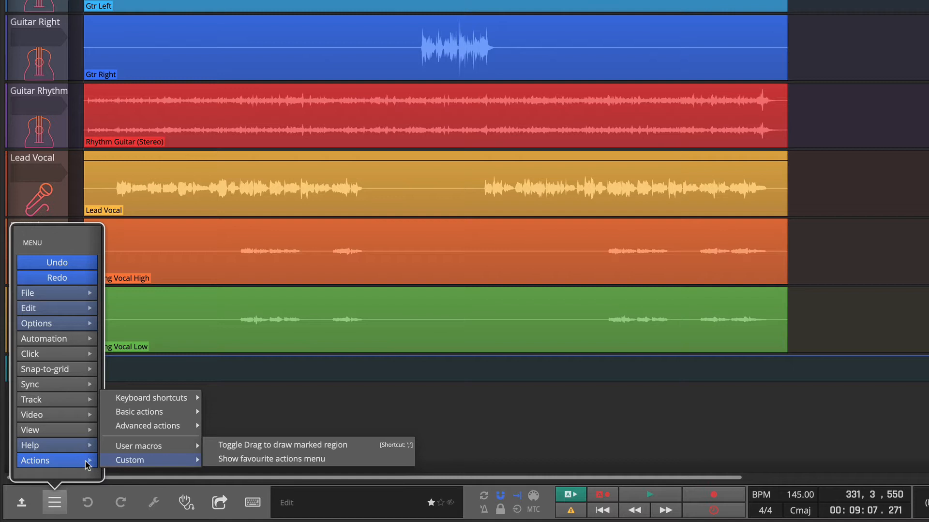
pyautogui.moveTo(130, 464)
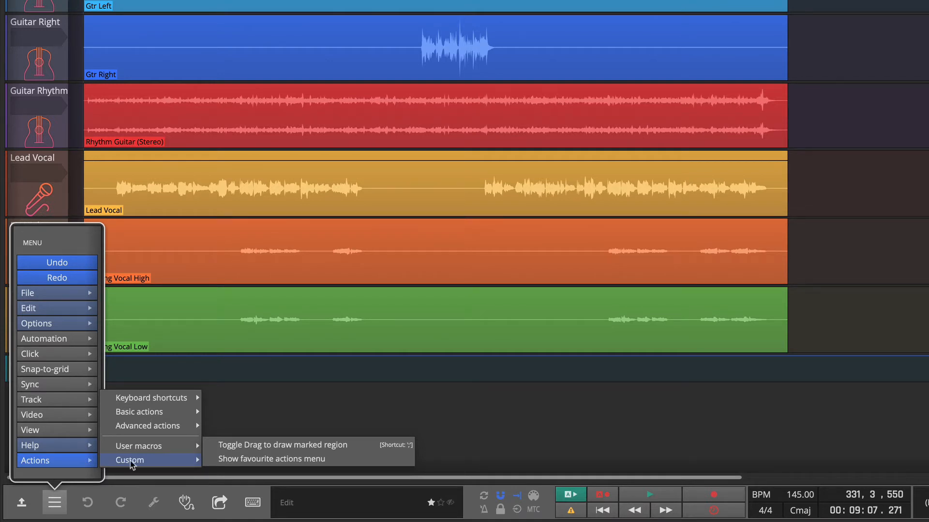
pyautogui.moveTo(314, 445)
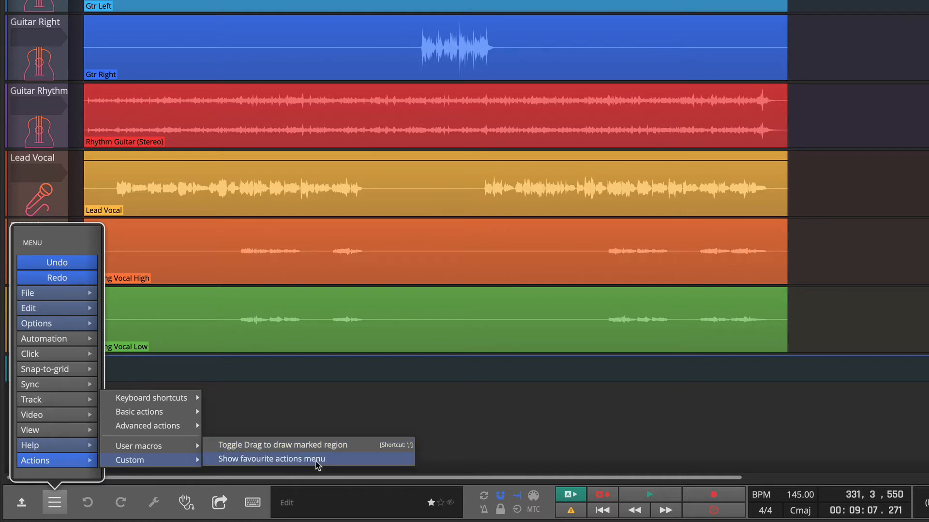
pyautogui.click(270, 459)
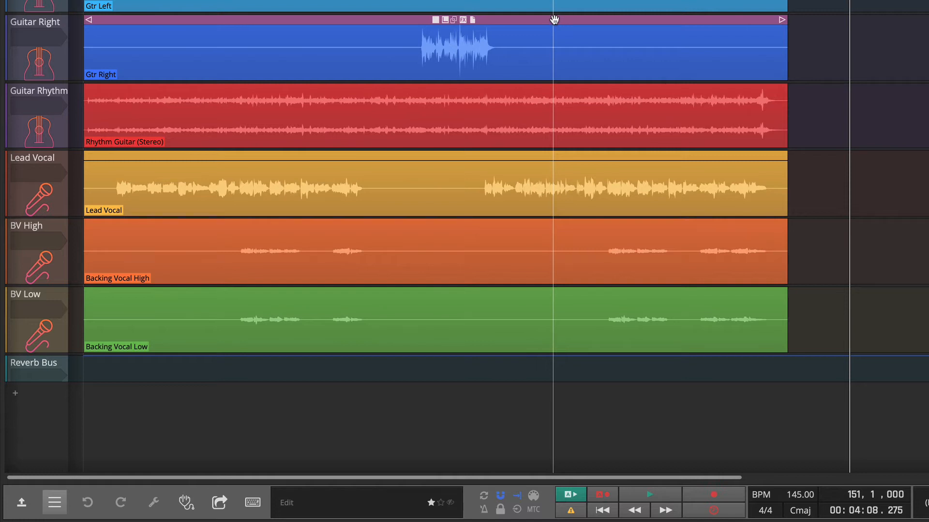
pyautogui.rightClick(554, 19)
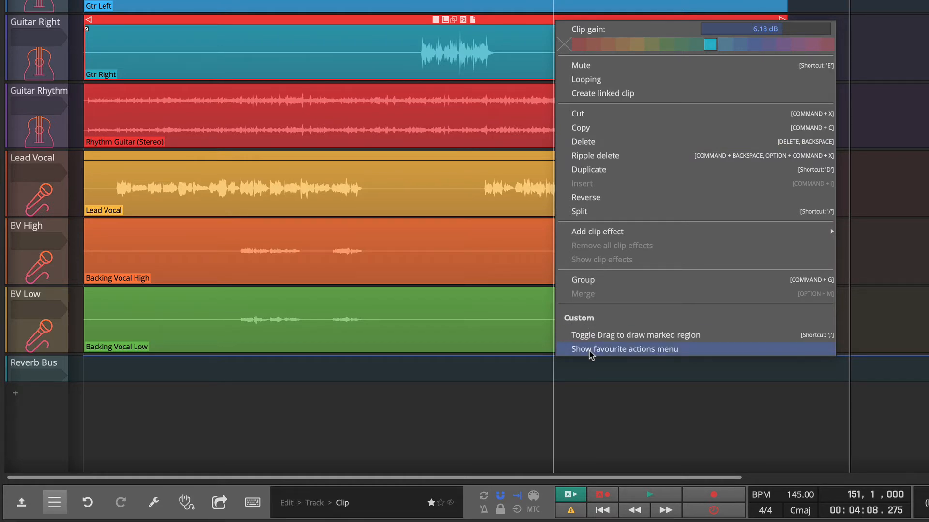
pyautogui.moveTo(586, 325)
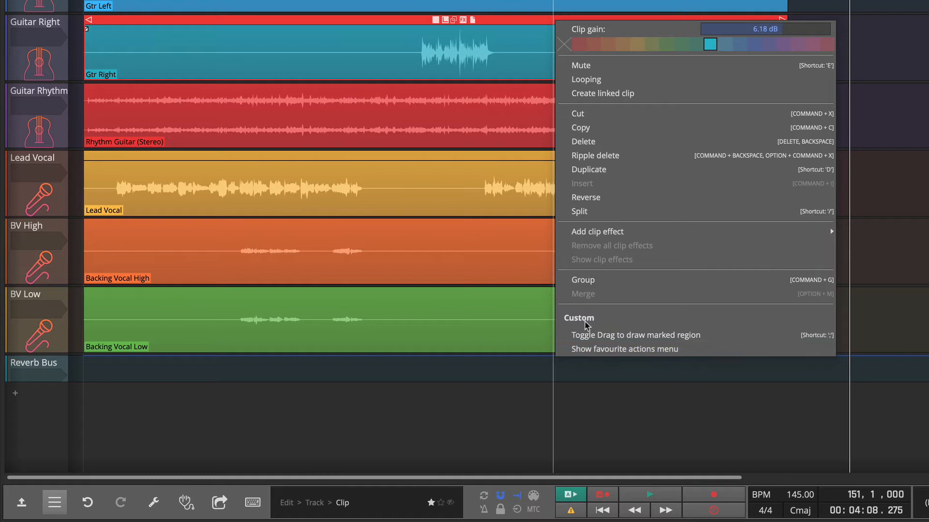
pyautogui.moveTo(586, 327)
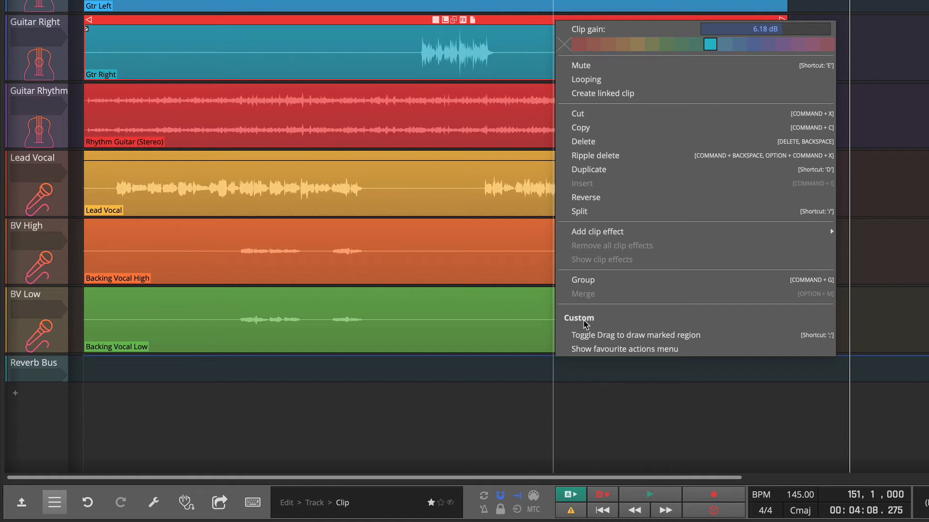
pyautogui.moveTo(583, 320)
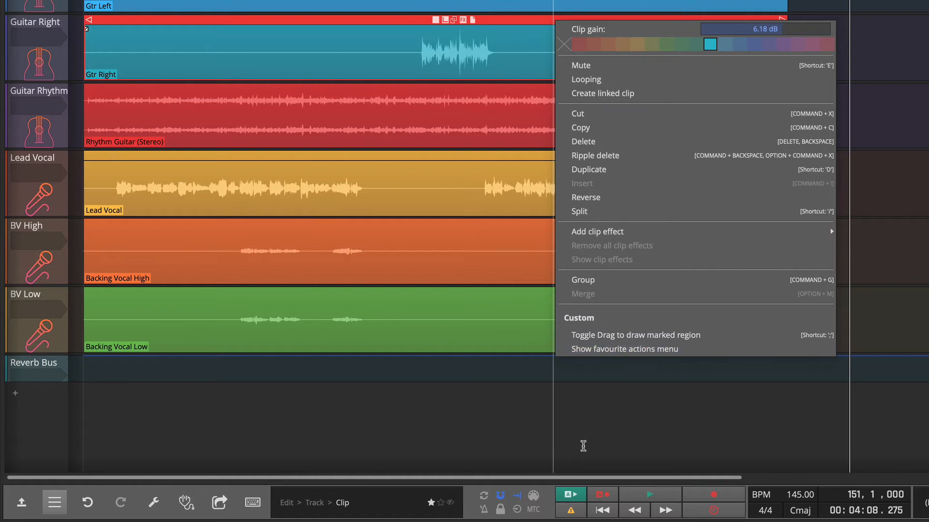
pyautogui.moveTo(547, 408)
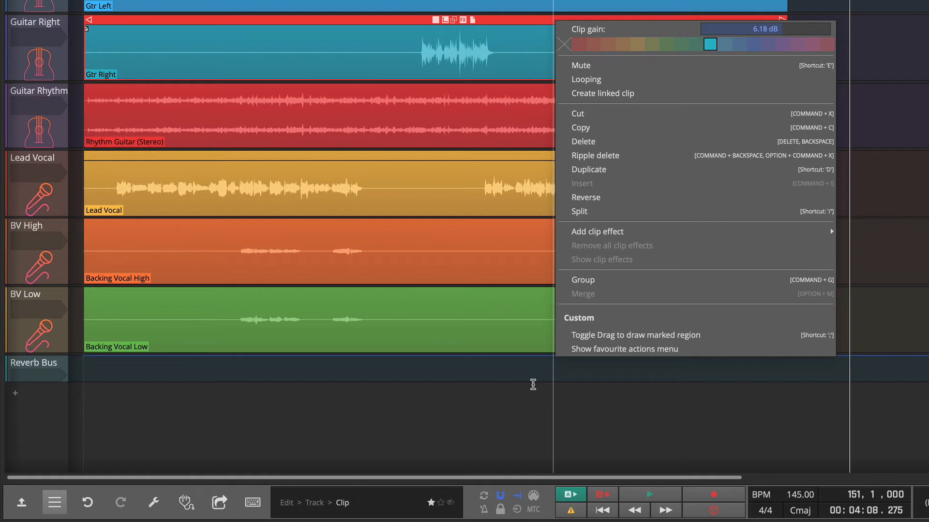
pyautogui.moveTo(586, 363)
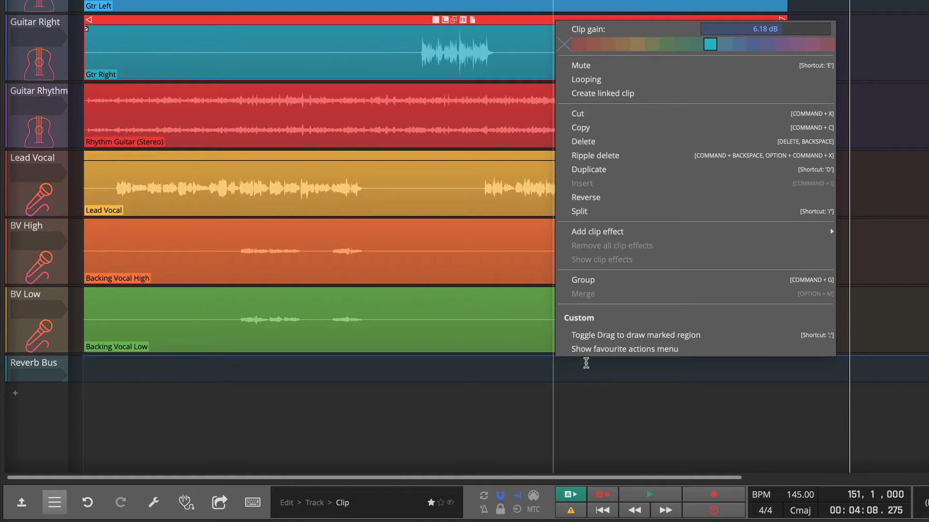
pyautogui.moveTo(635, 349)
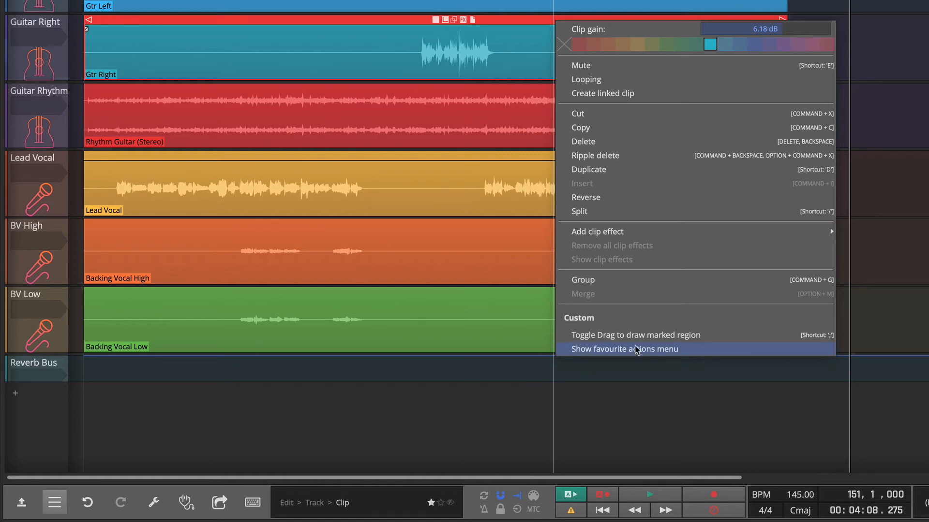
pyautogui.click(624, 349)
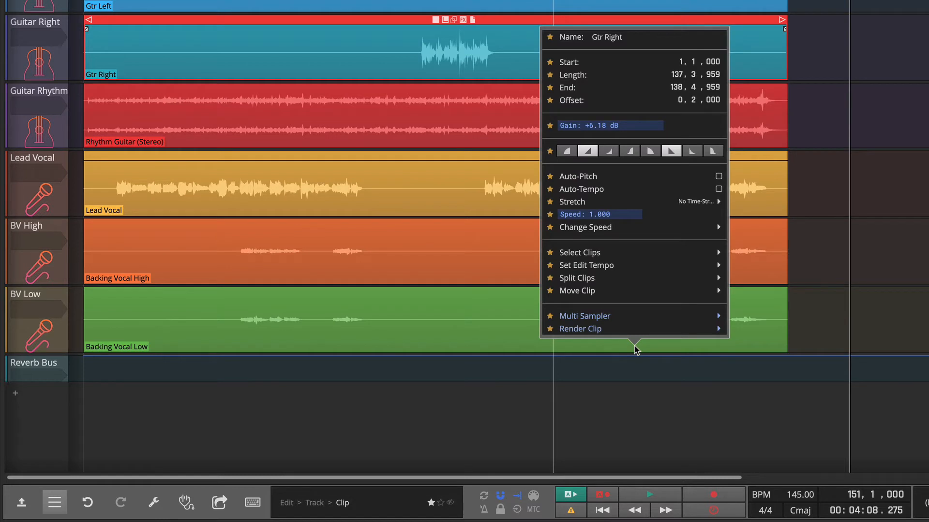
pyautogui.moveTo(829, 240)
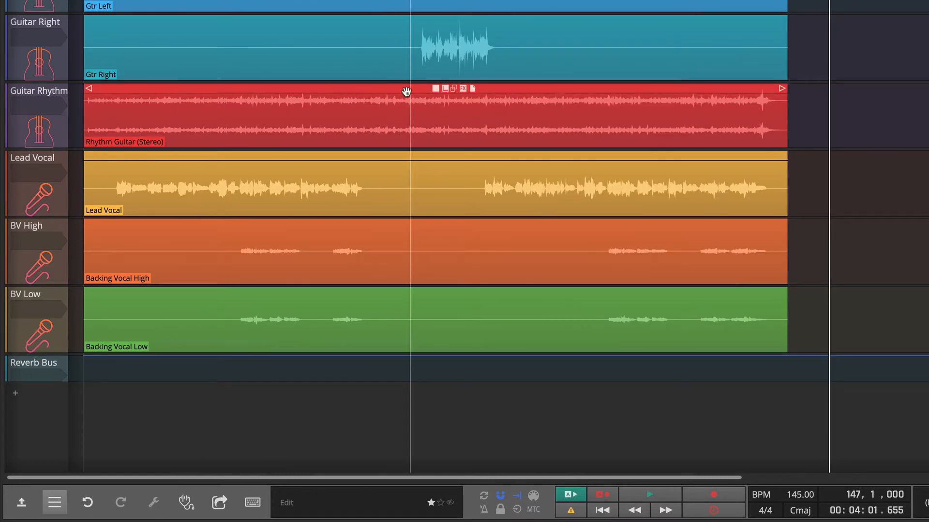
# Open the favourite actions menu for the Rhythm Guitar (Stereo) clip from its Custom section
pyautogui.rightClick(406, 92)
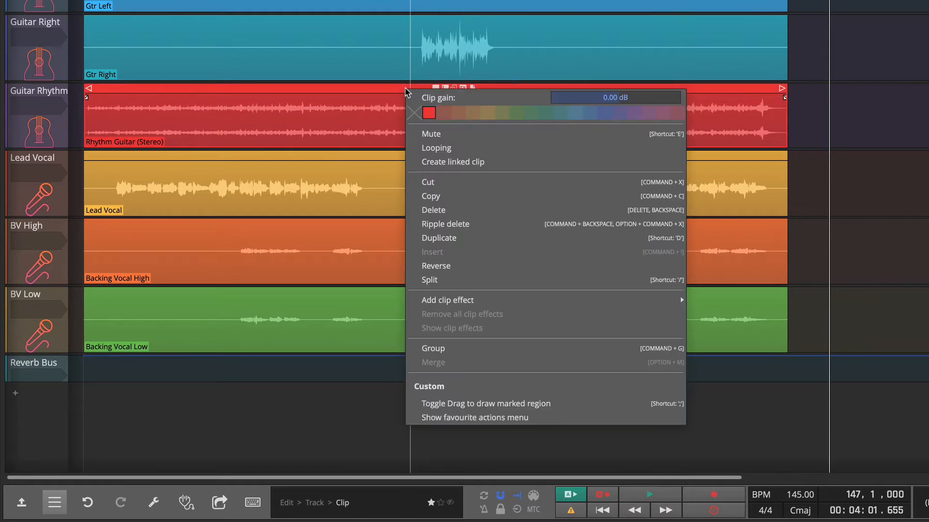
pyautogui.moveTo(446, 325)
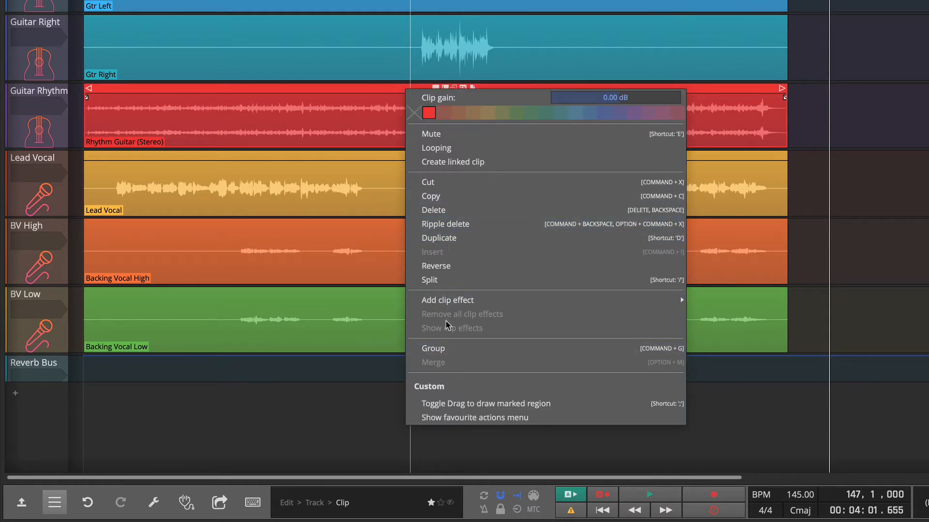
pyautogui.moveTo(474, 417)
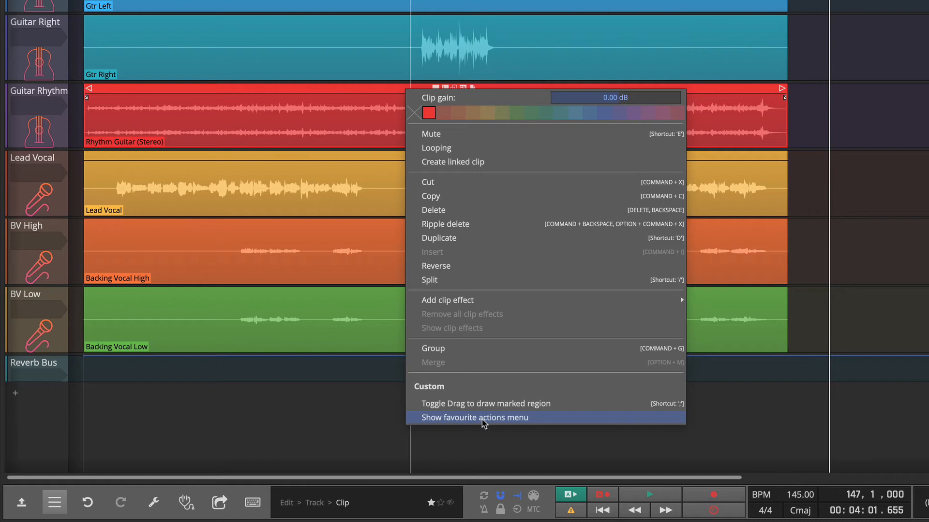
pyautogui.click(475, 418)
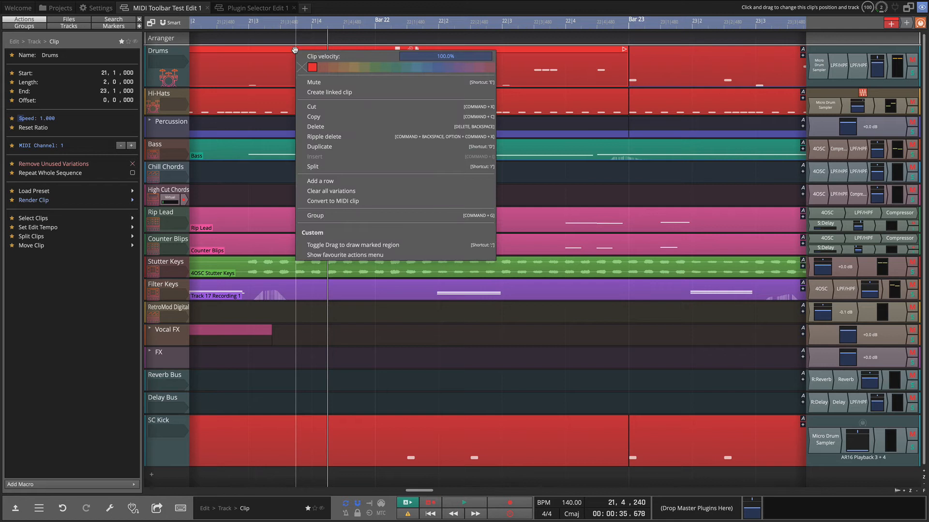
pyautogui.moveTo(353, 245)
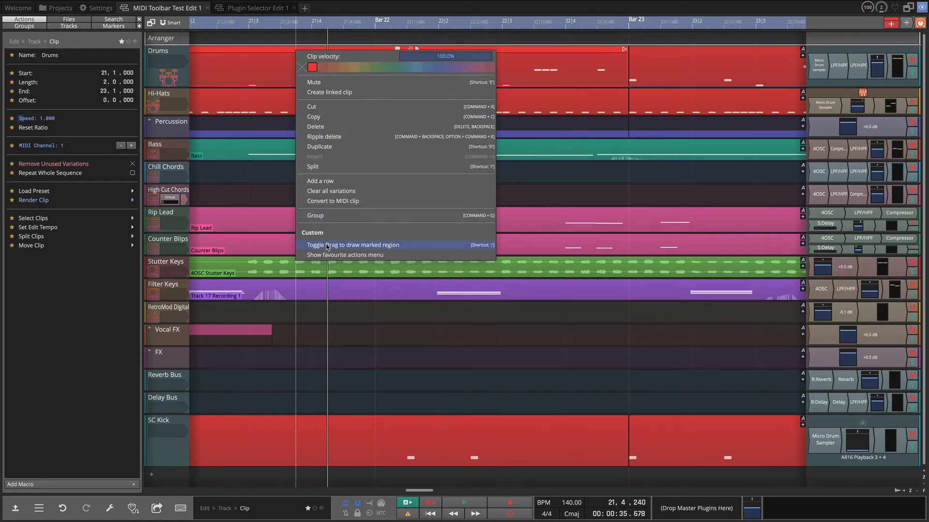
# Turn on 'Toggle Drag to draw marked region' from the Drums clip's Custom menu
pyautogui.click(353, 245)
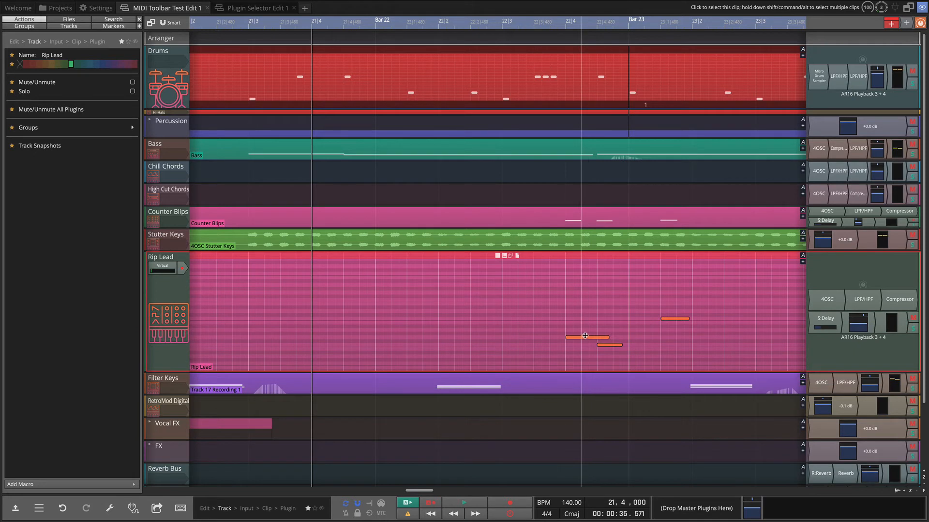
# Check a Rip Lead MIDI note's menu for the Custom section, dismiss it, and open Settings
pyautogui.rightClick(583, 335)
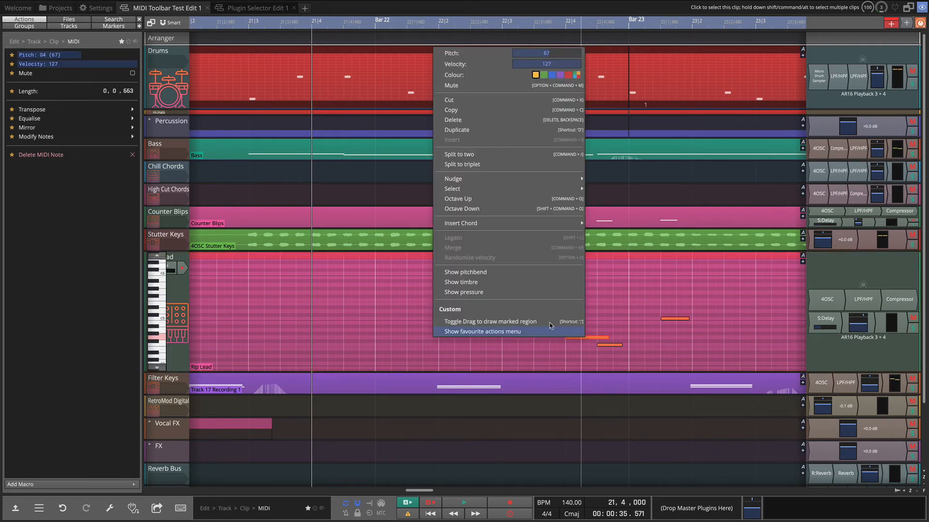
pyautogui.moveTo(474, 332)
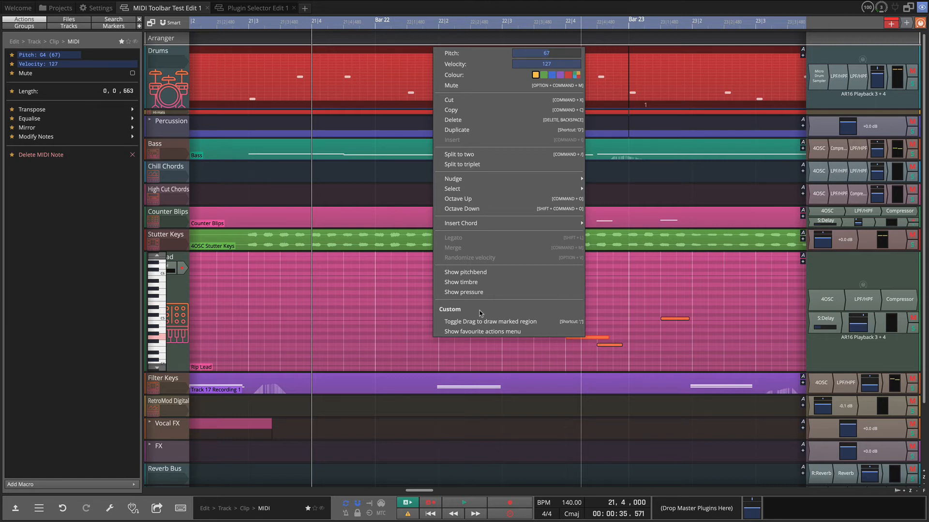
pyautogui.click(141, 100)
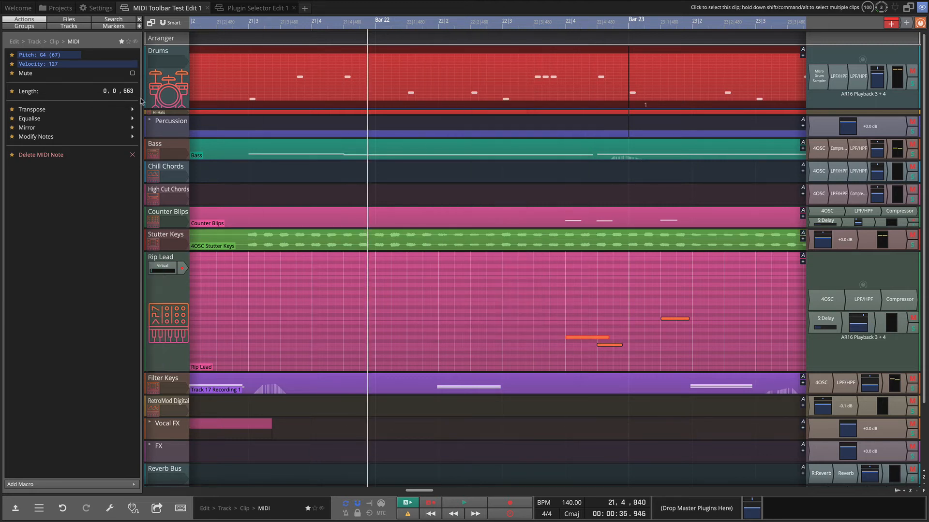
pyautogui.click(96, 8)
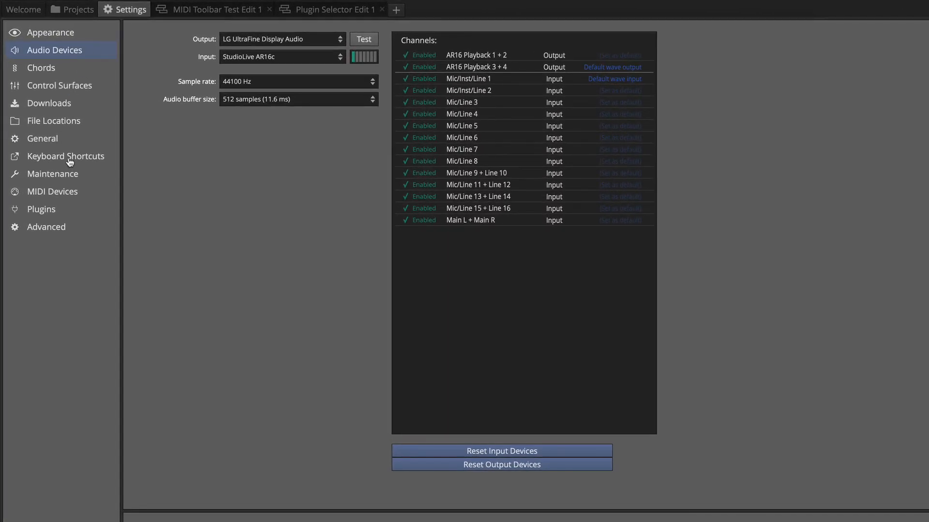
# Open the Keyboard Shortcuts settings page showing the Custom Menu Editor with two actions
pyautogui.click(67, 156)
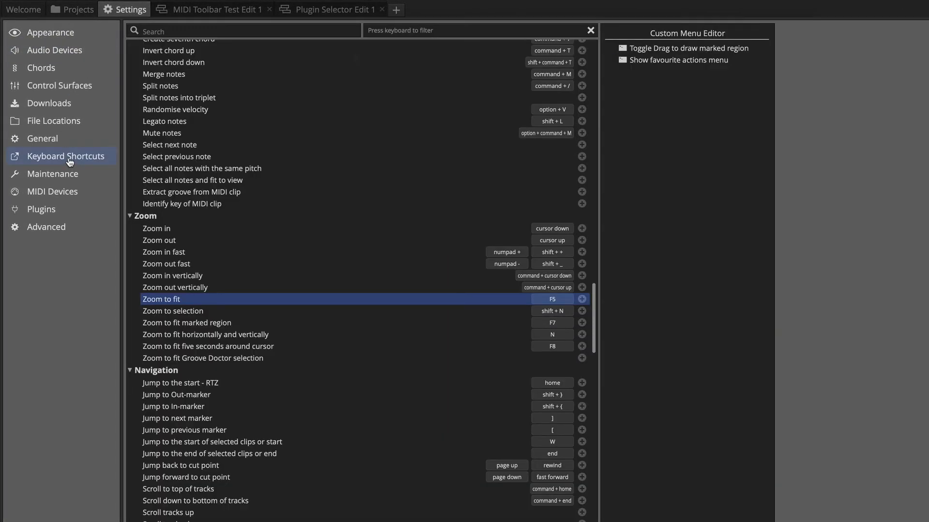
pyautogui.moveTo(693, 129)
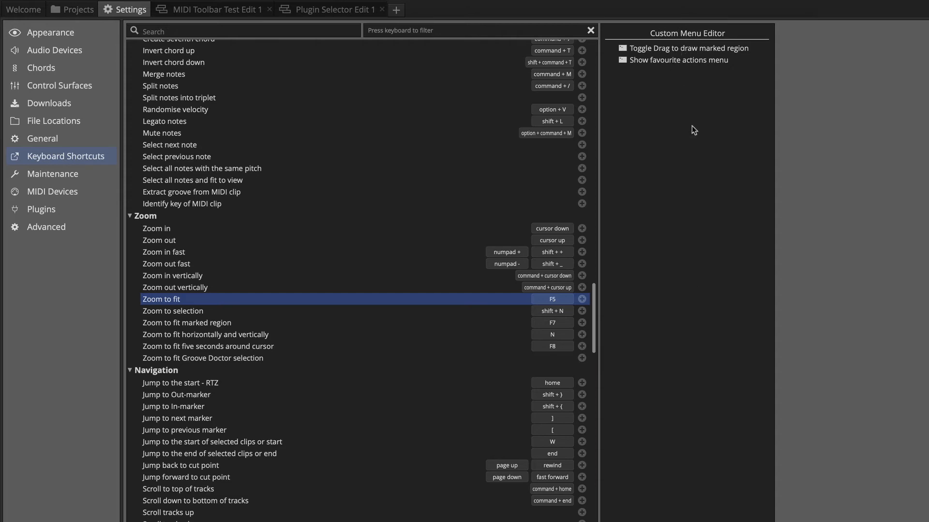
pyautogui.moveTo(718, 40)
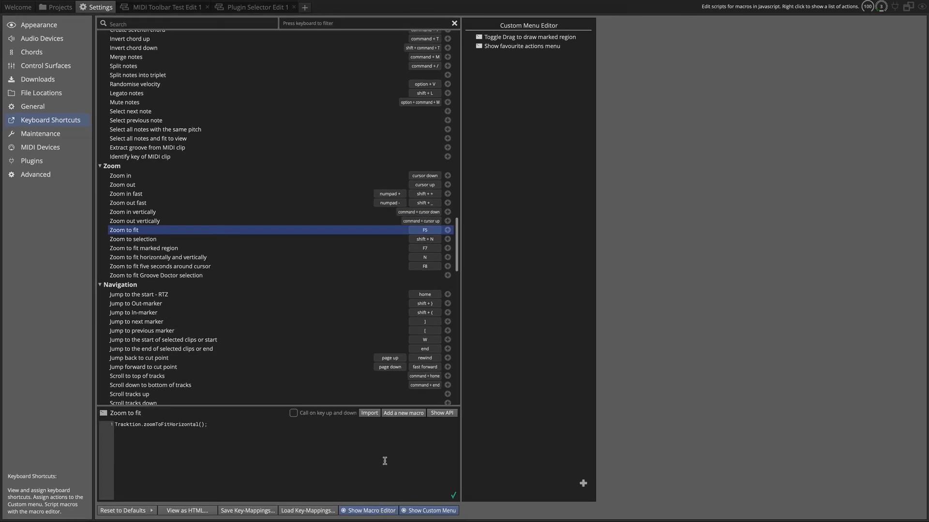
pyautogui.moveTo(428, 511)
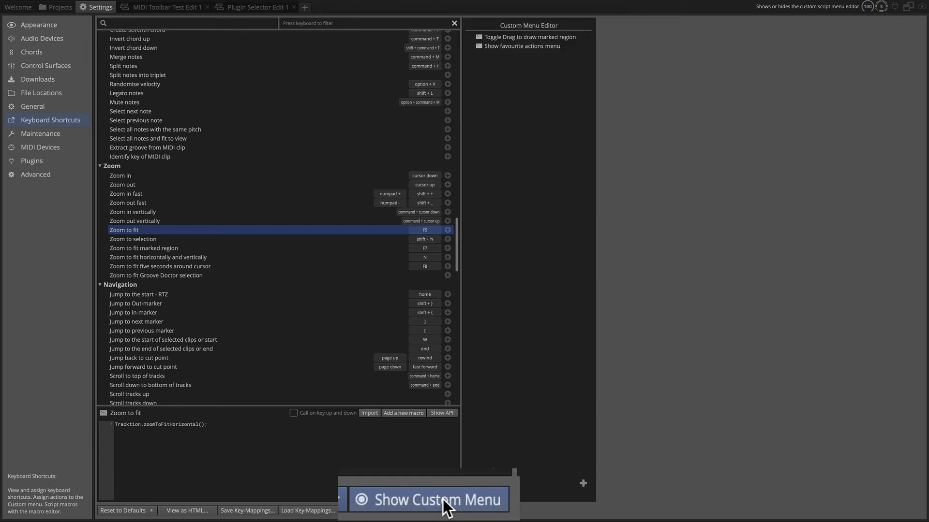
# Drag Zoom to fit from the shortcut list into the Custom Menu Editor
pyautogui.click(186, 23)
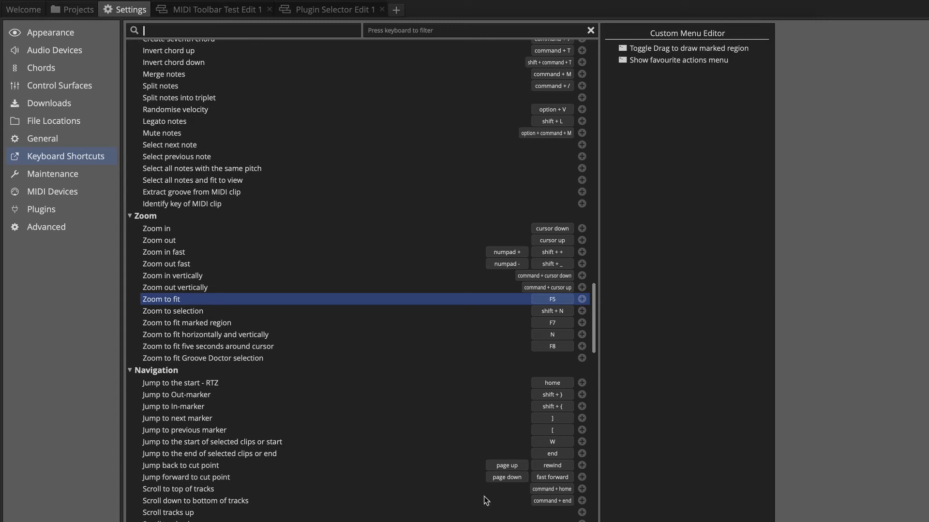
pyautogui.moveTo(158, 304)
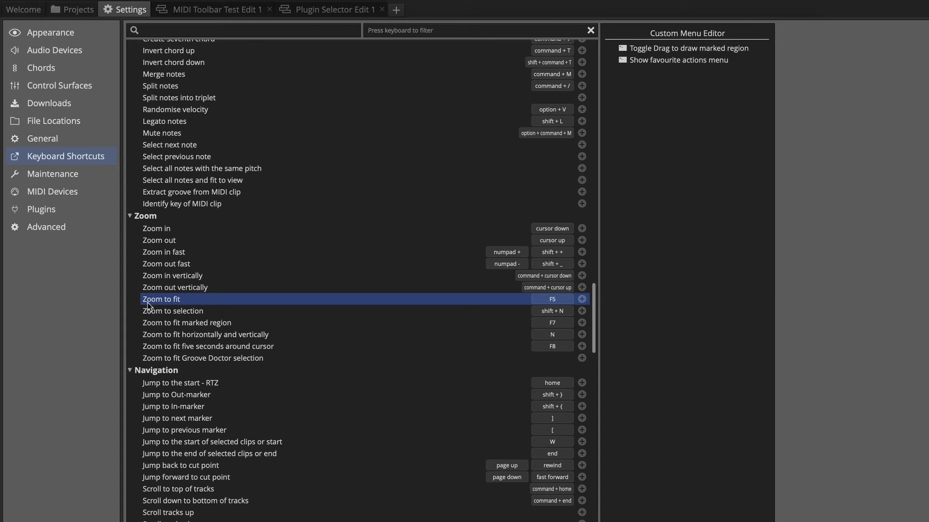
pyautogui.moveTo(161, 299); pyautogui.dragTo(657, 105)
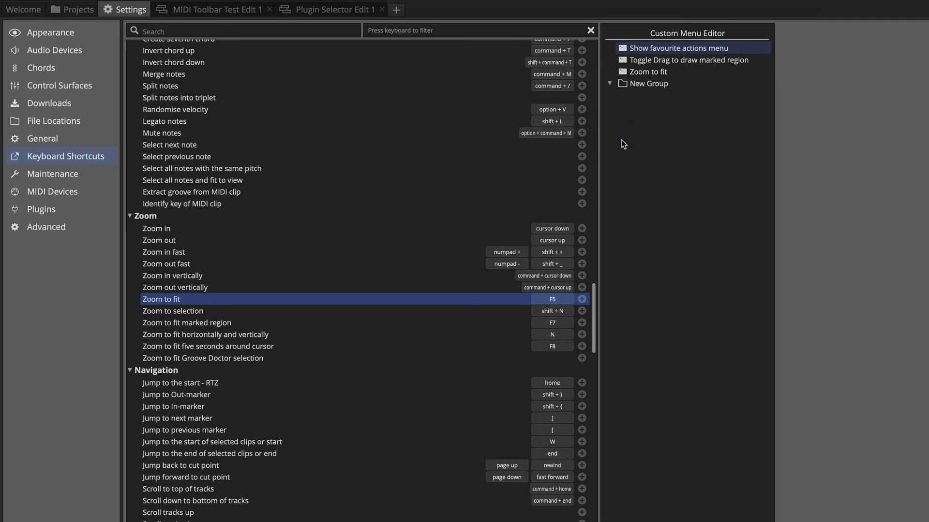
# Rename New Group to MIDI, then remove the MIDI group from the custom menu
pyautogui.rightClick(647, 82)
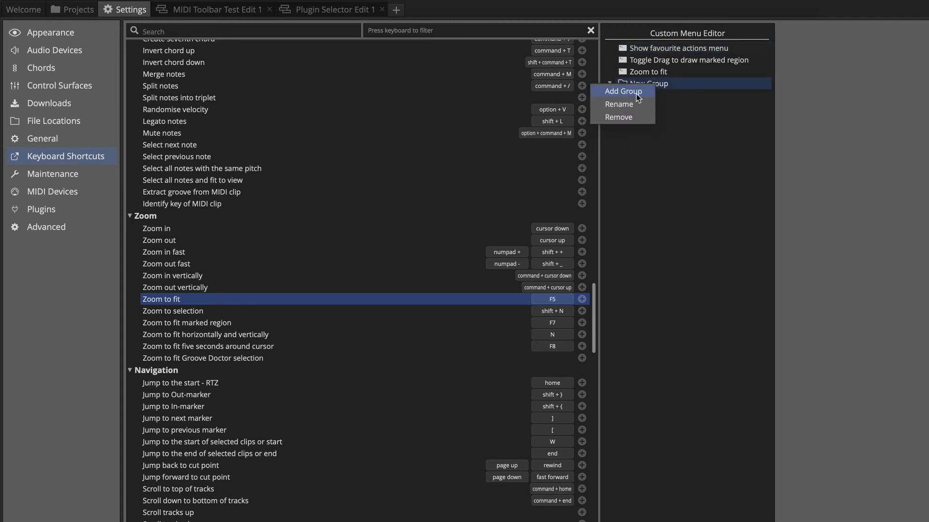
pyautogui.click(619, 104)
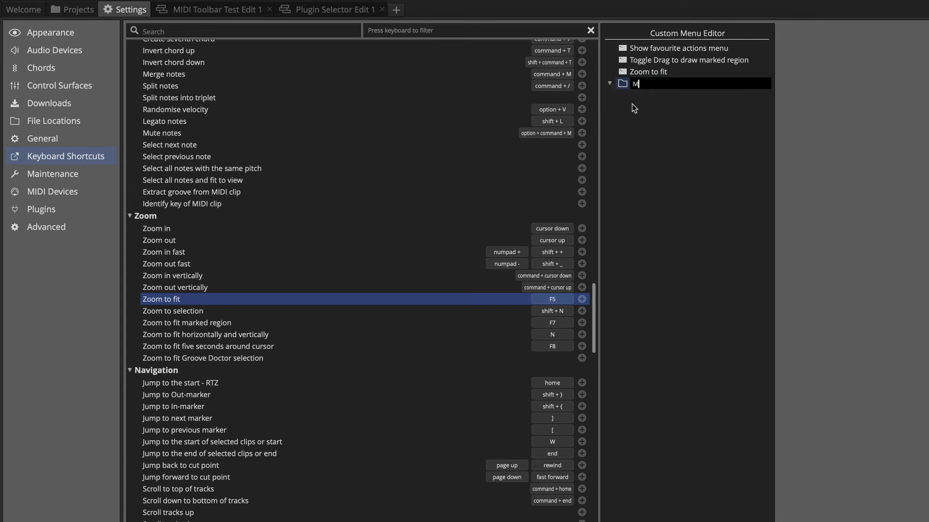
pyautogui.write('IDI')
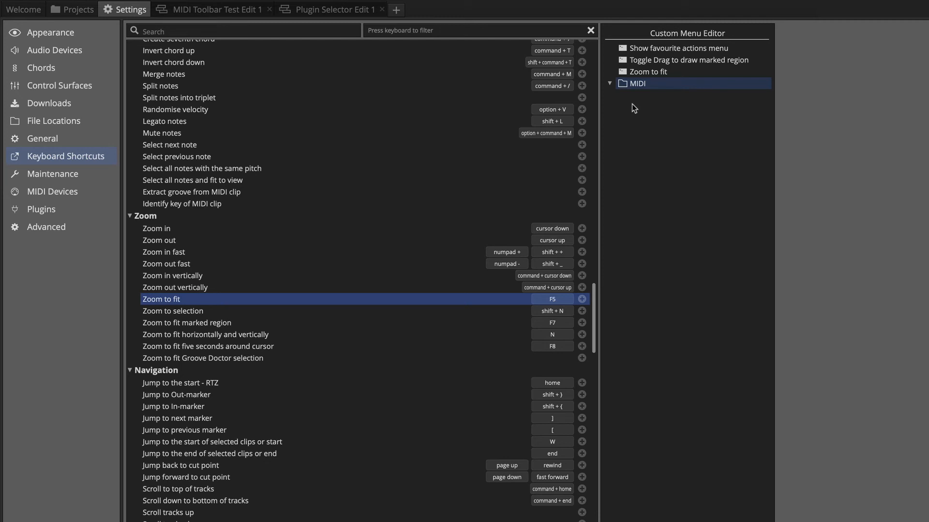
pyautogui.rightClick(635, 83)
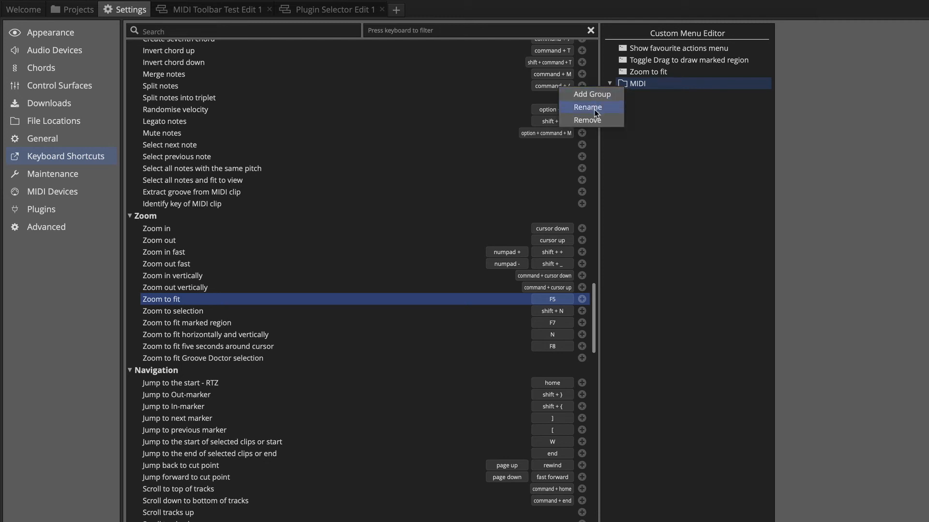
pyautogui.moveTo(603, 111)
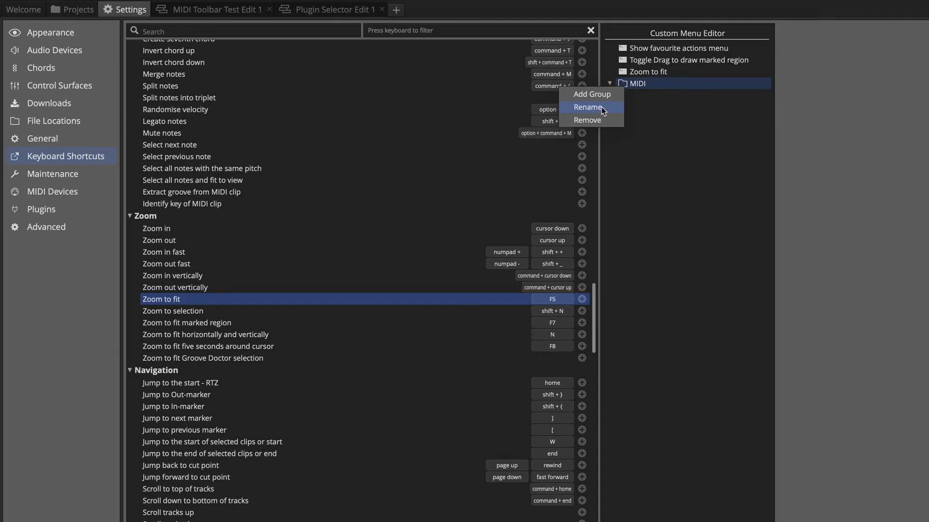
pyautogui.moveTo(601, 121)
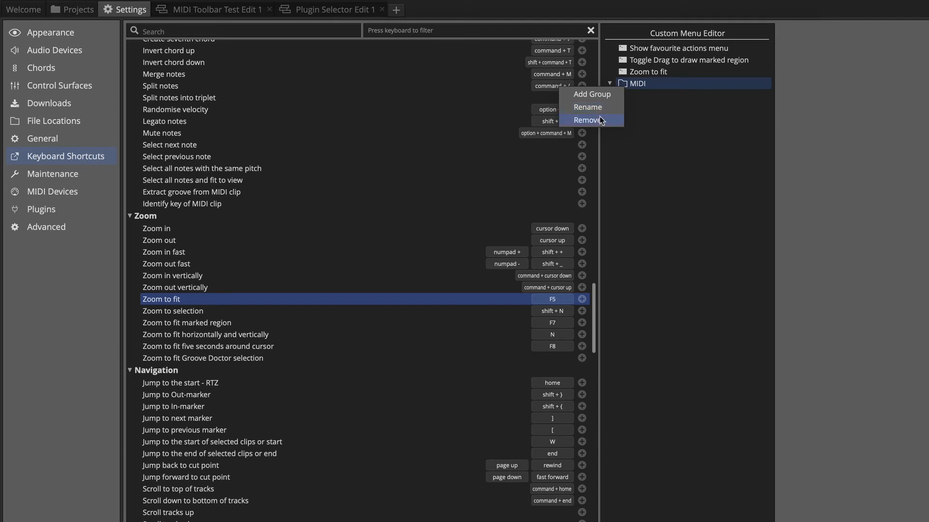
pyautogui.click(587, 119)
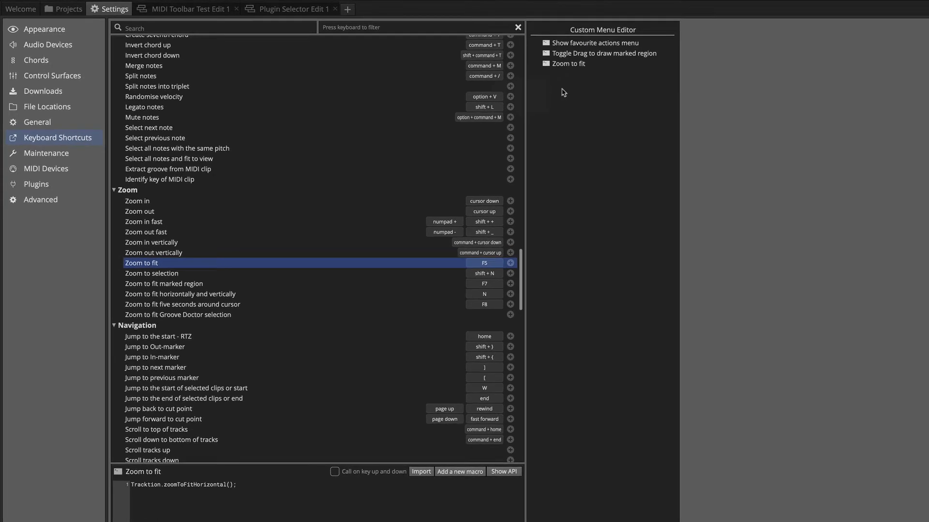
# Run Zoom to fit from Gtr Right's Custom menu in Plugin Selector Edit 1, then return to Settings
pyautogui.click(259, 8)
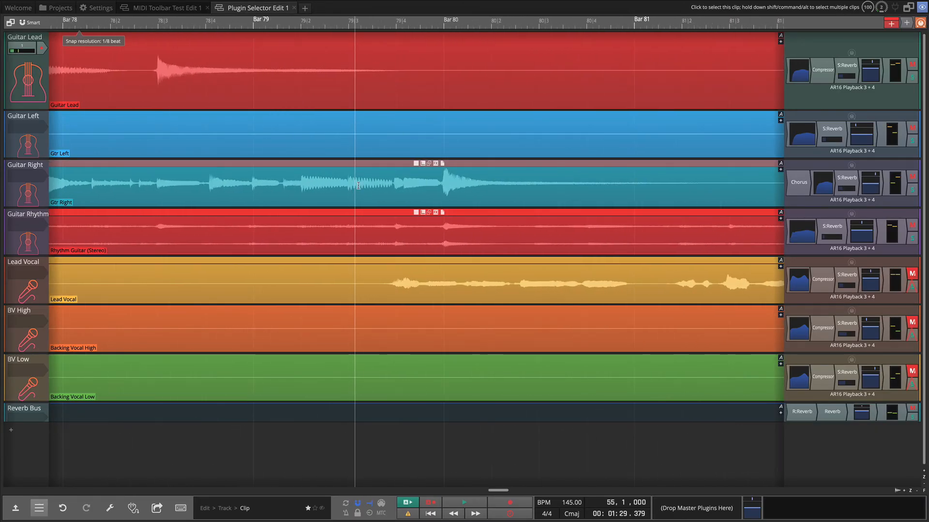
pyautogui.rightClick(358, 186)
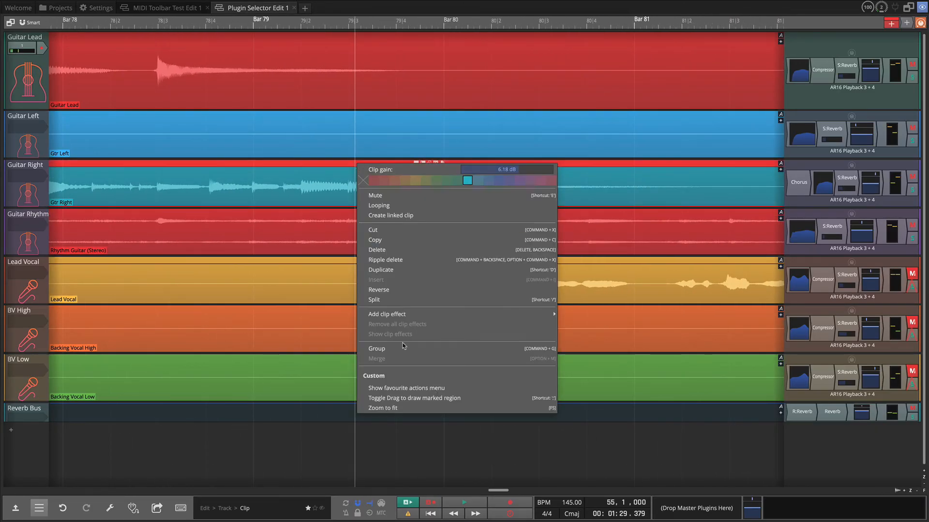
pyautogui.click(384, 408)
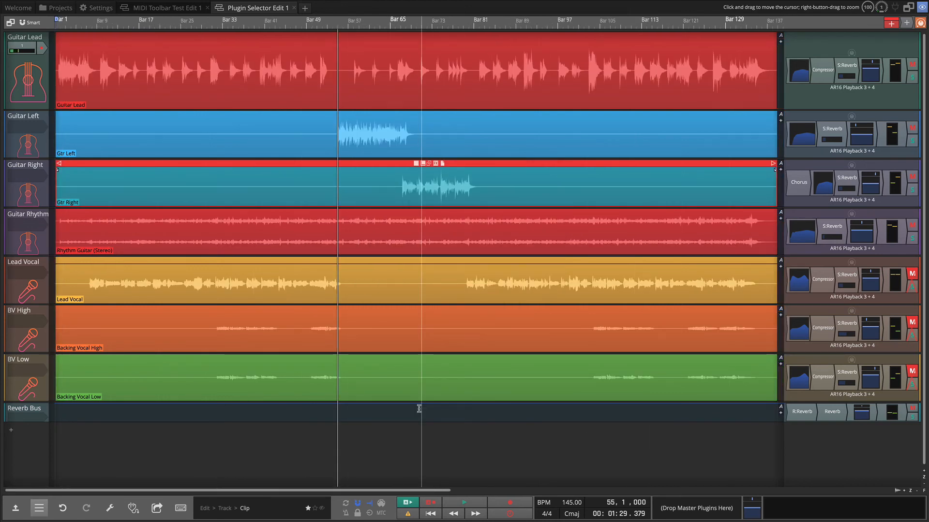
pyautogui.click(368, 71)
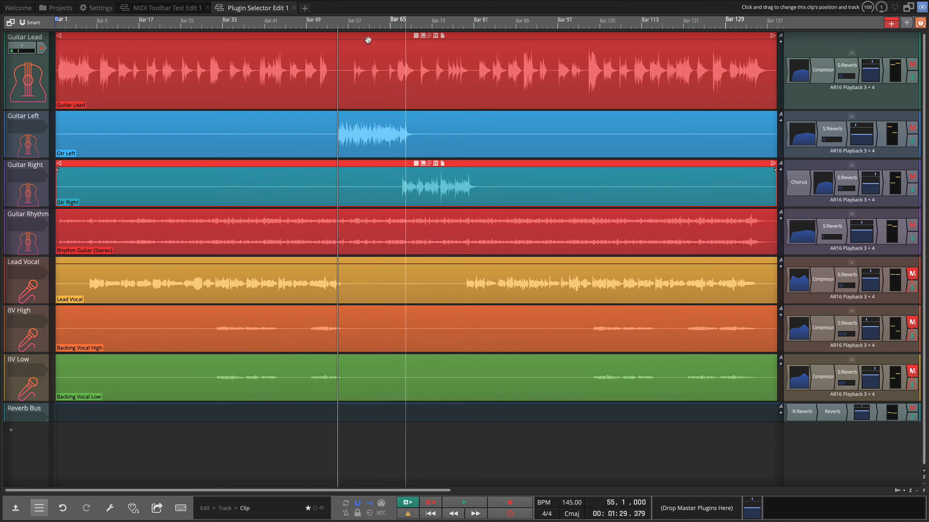
pyautogui.click(96, 8)
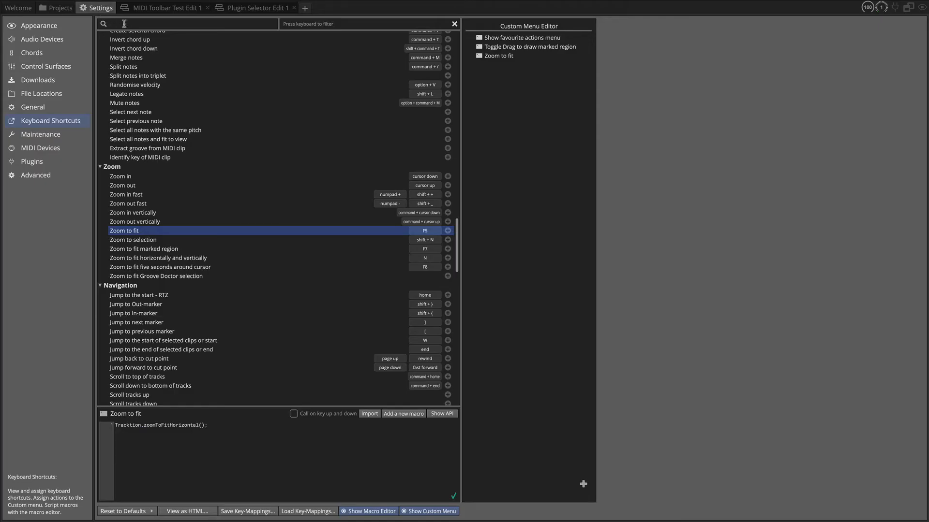
# Search 'pl' to add Play/Stop atop the custom menu, then switch to Plugin Selector Edit 1
pyautogui.write('play')
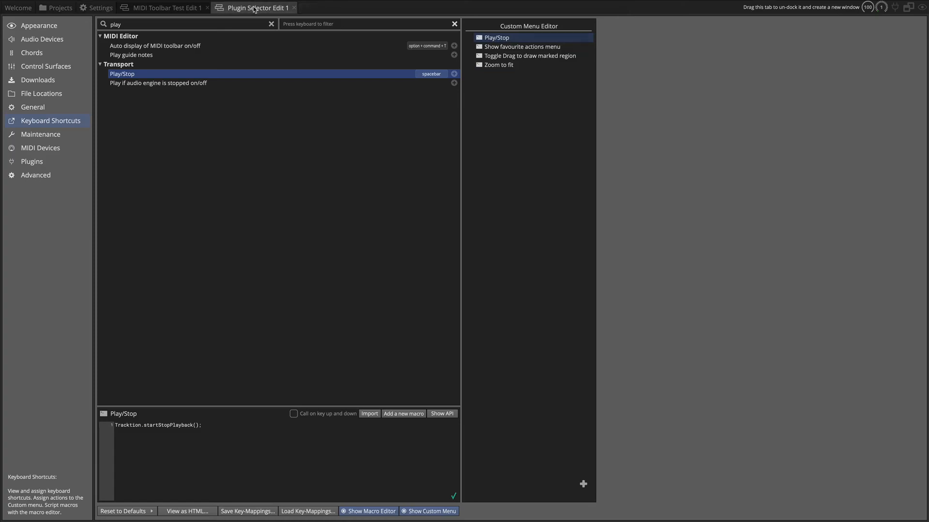
pyautogui.click(254, 8)
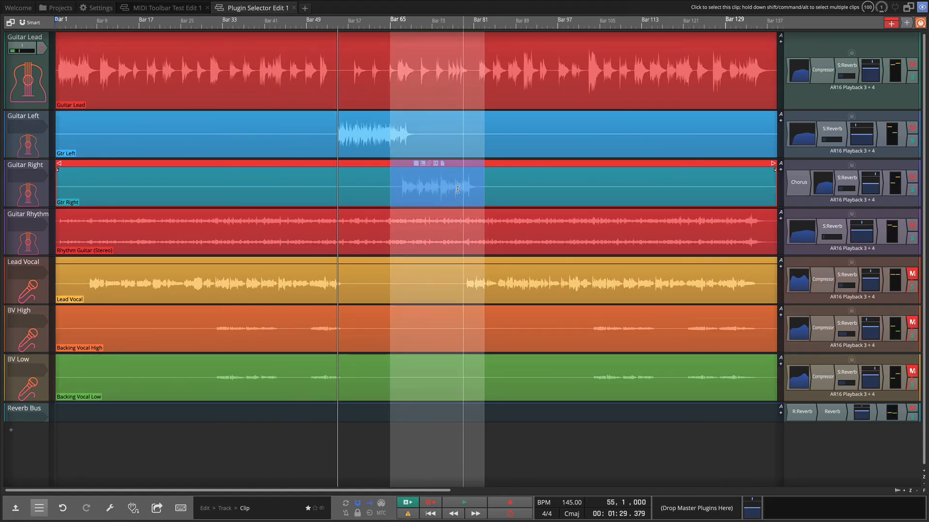
# Crop Gtr Right to the marked region, start playback, and move the playhead to bar 63
pyautogui.rightClick(435, 190)
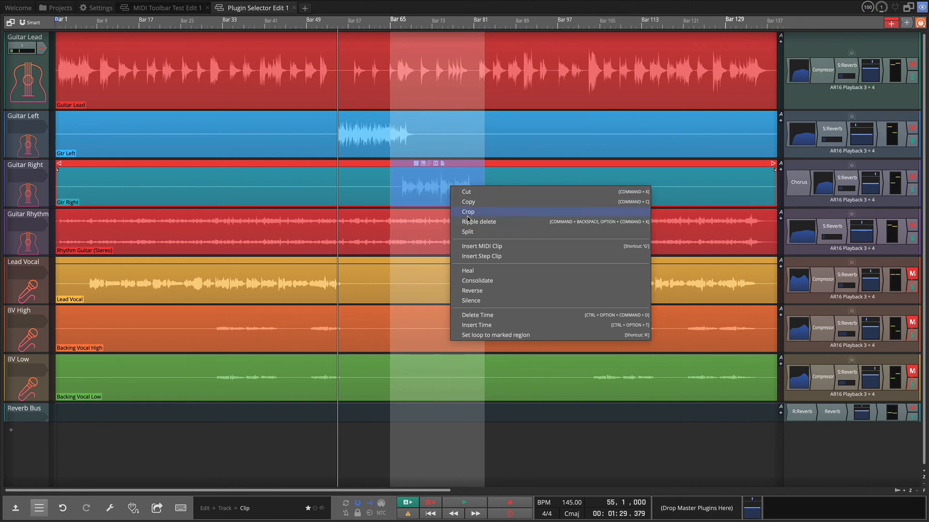
pyautogui.click(468, 211)
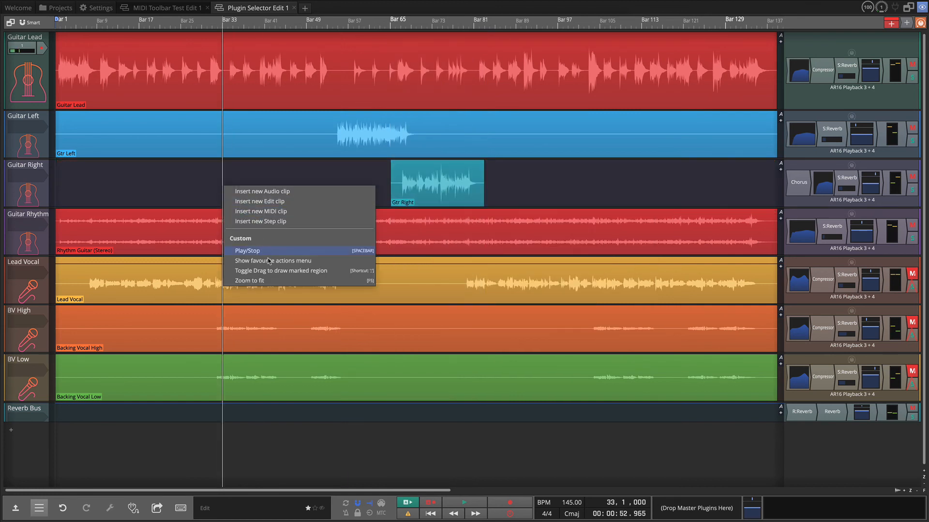
pyautogui.click(246, 251)
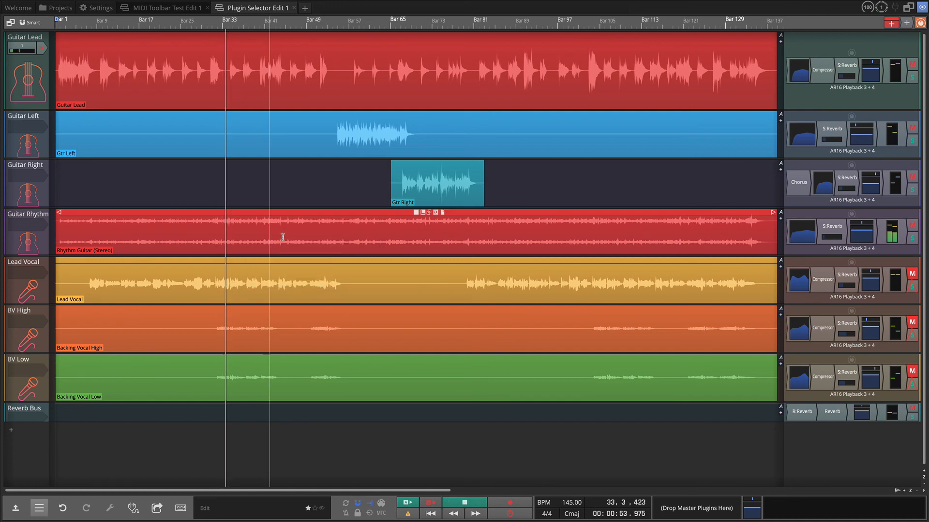
pyautogui.click(372, 21)
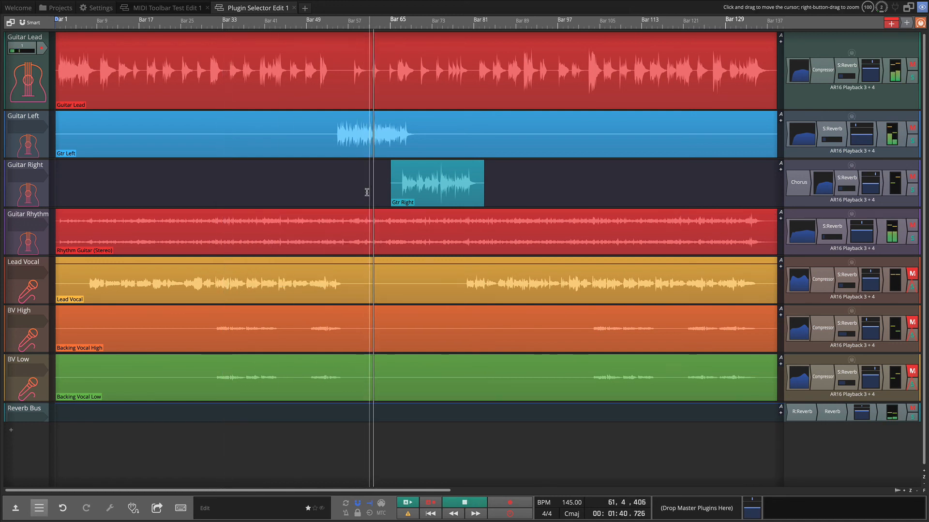
pyautogui.click(463, 502)
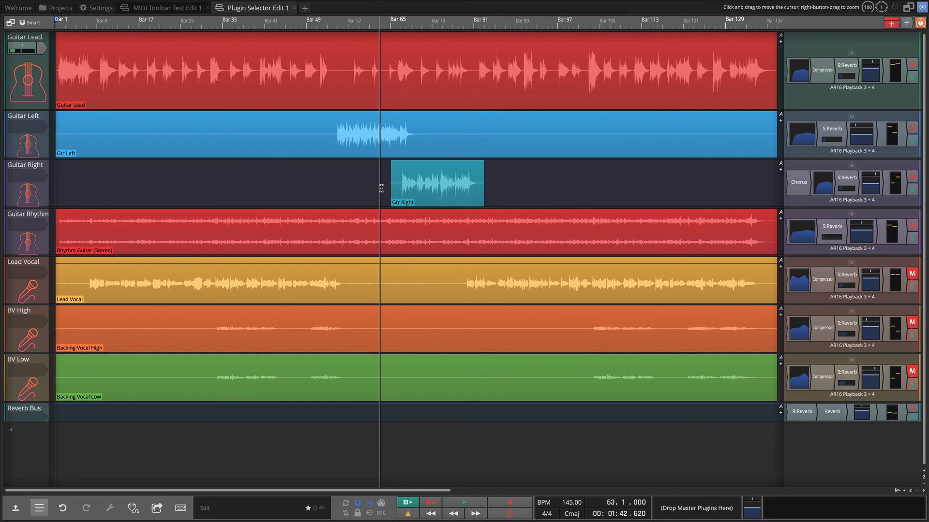